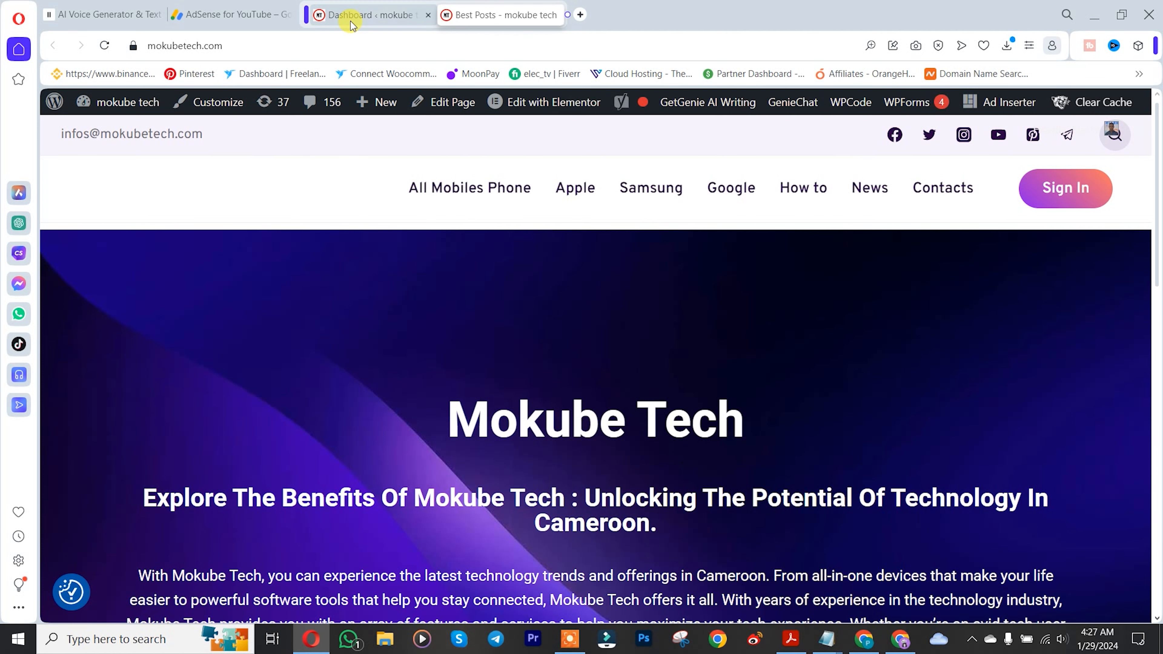
- Switch to the Mokube Tech admin dashboard and reveal the Appearance submenu
click(367, 15)
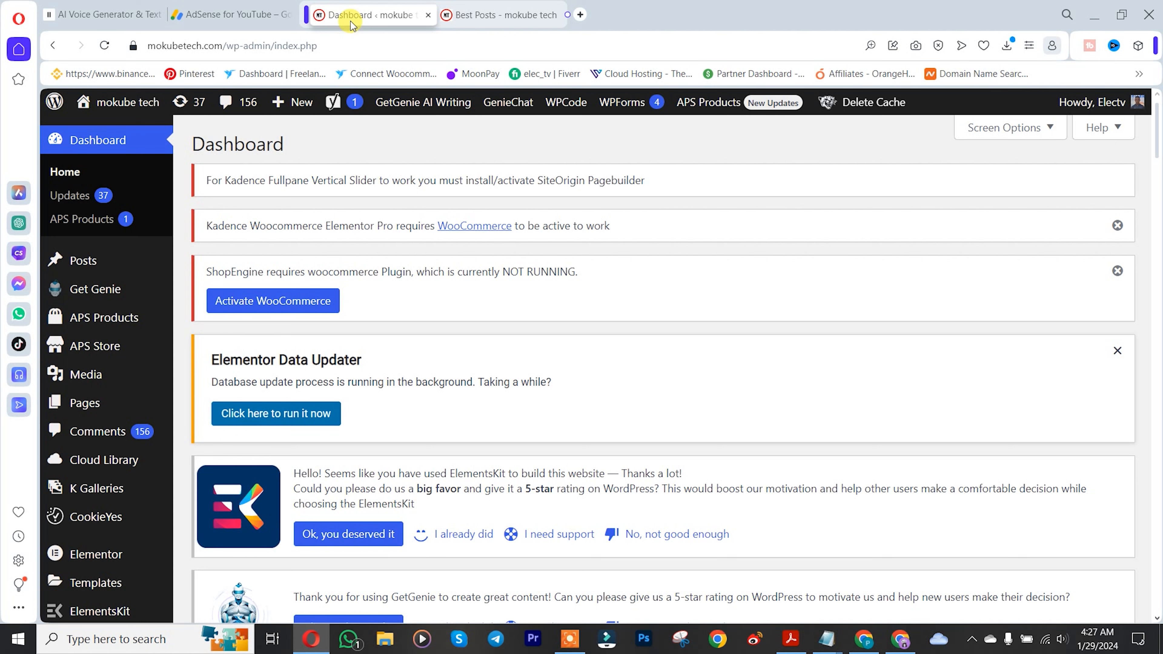
scroll(down, 3)
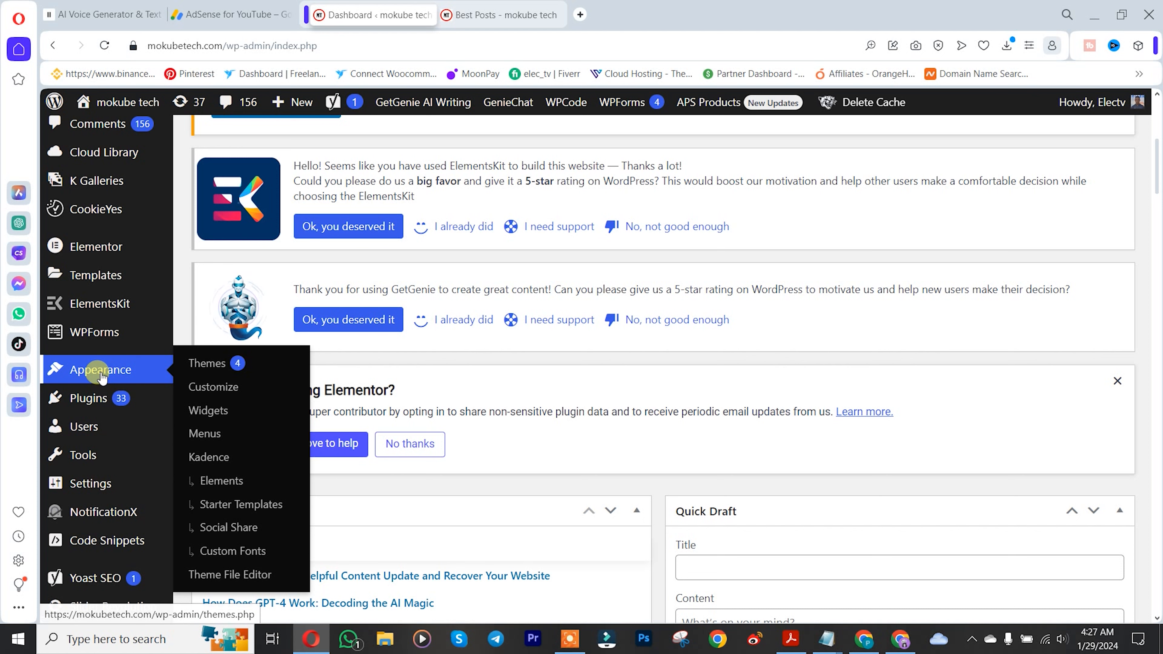
- Launch the Kadence theme Customizer with a live preview of the Mokube Tech site
click(213, 386)
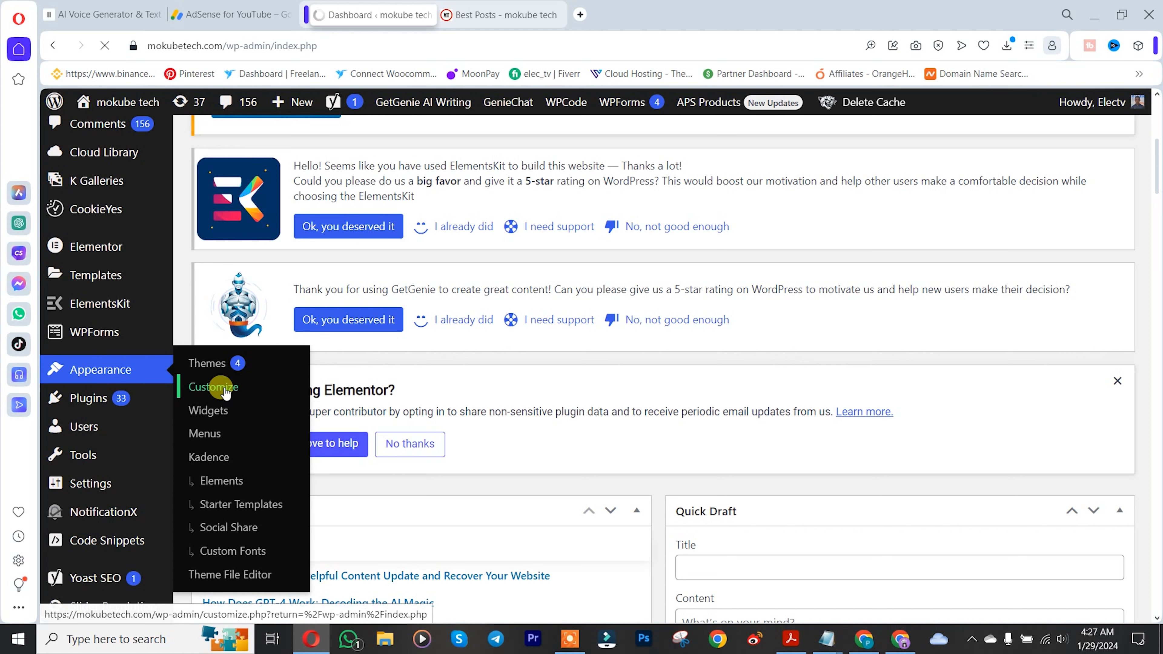
click(213, 387)
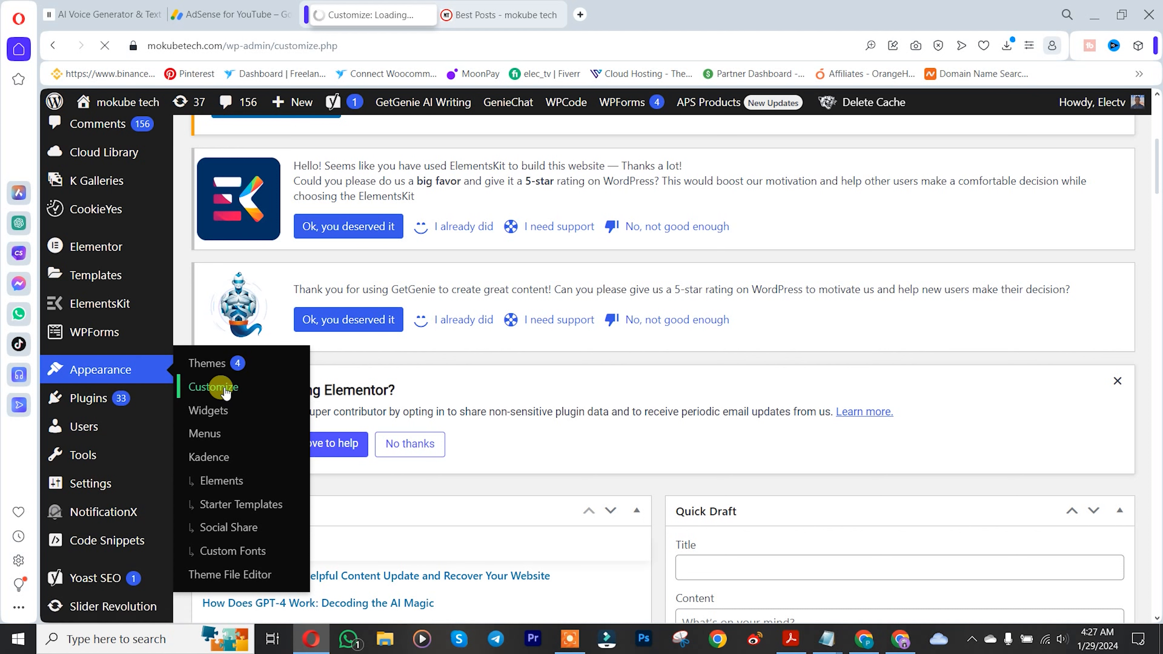
click(213, 387)
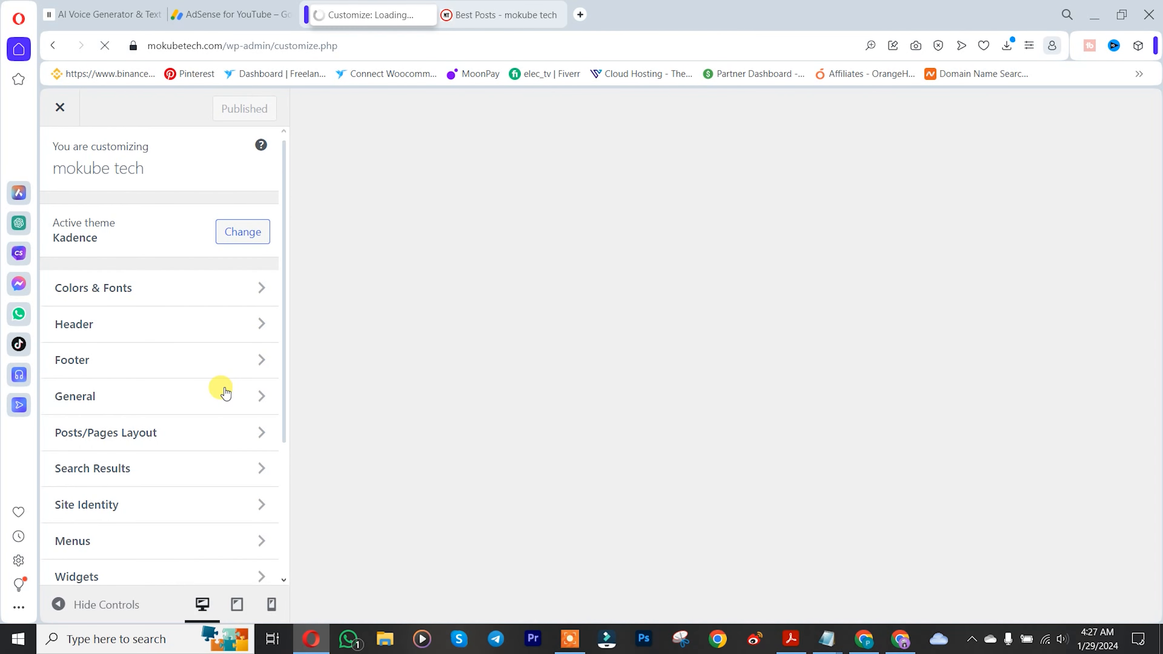
mouse_move(1143, 241)
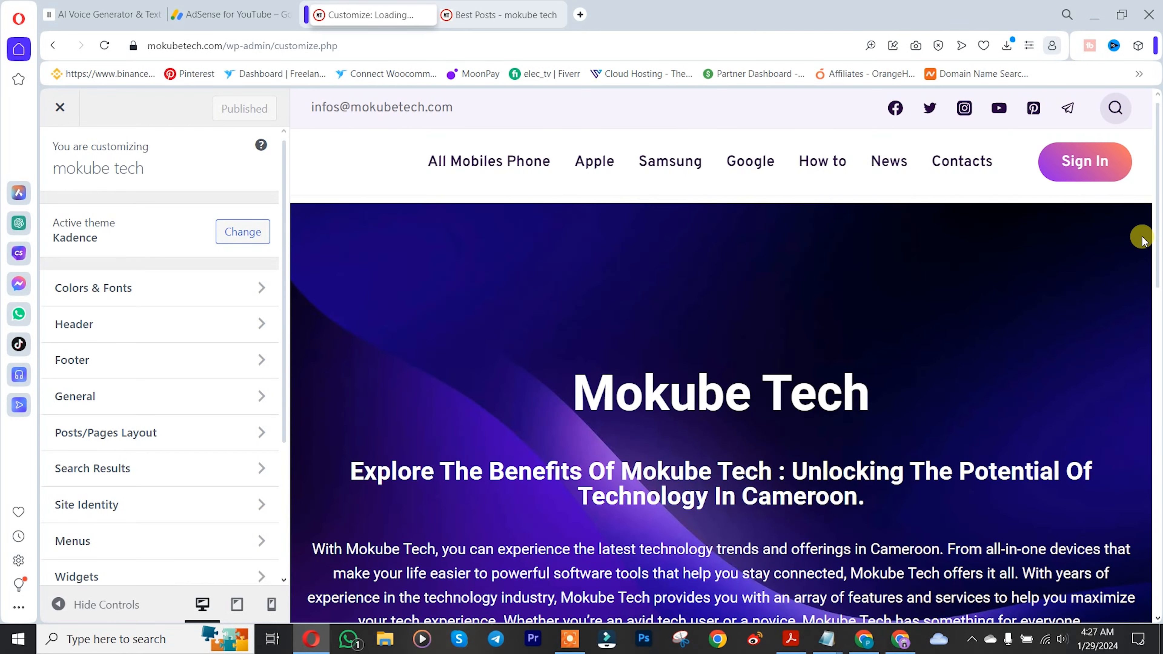
- Begin selecting a logo in Header Site Identity, ready to upload a new file
click(74, 324)
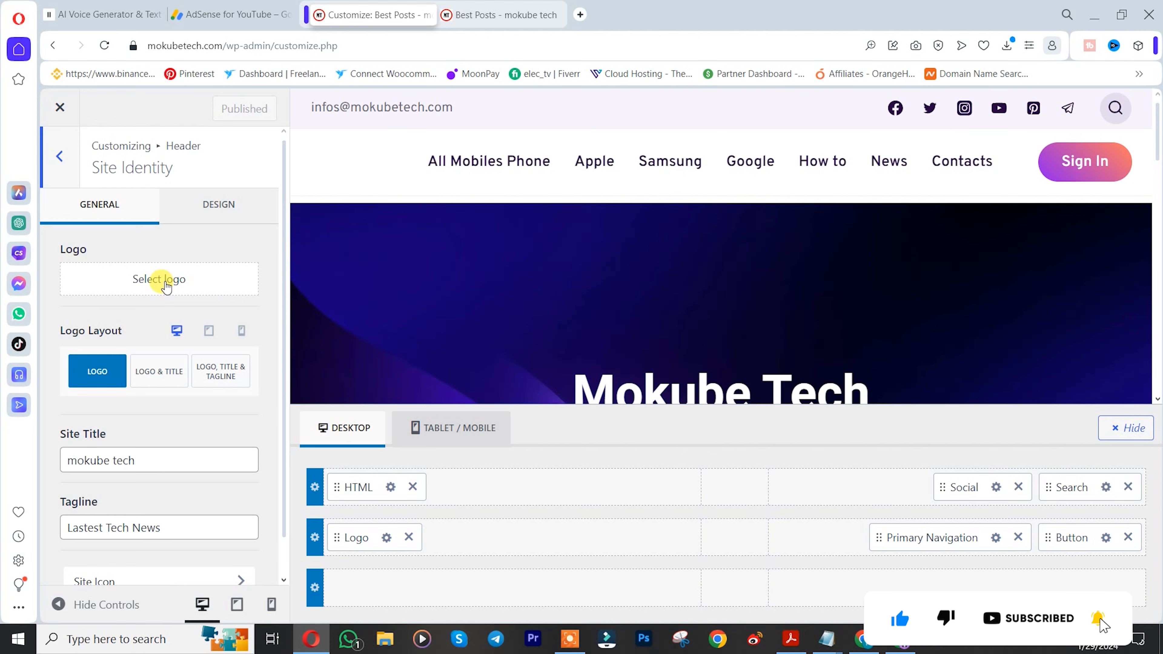
click(158, 279)
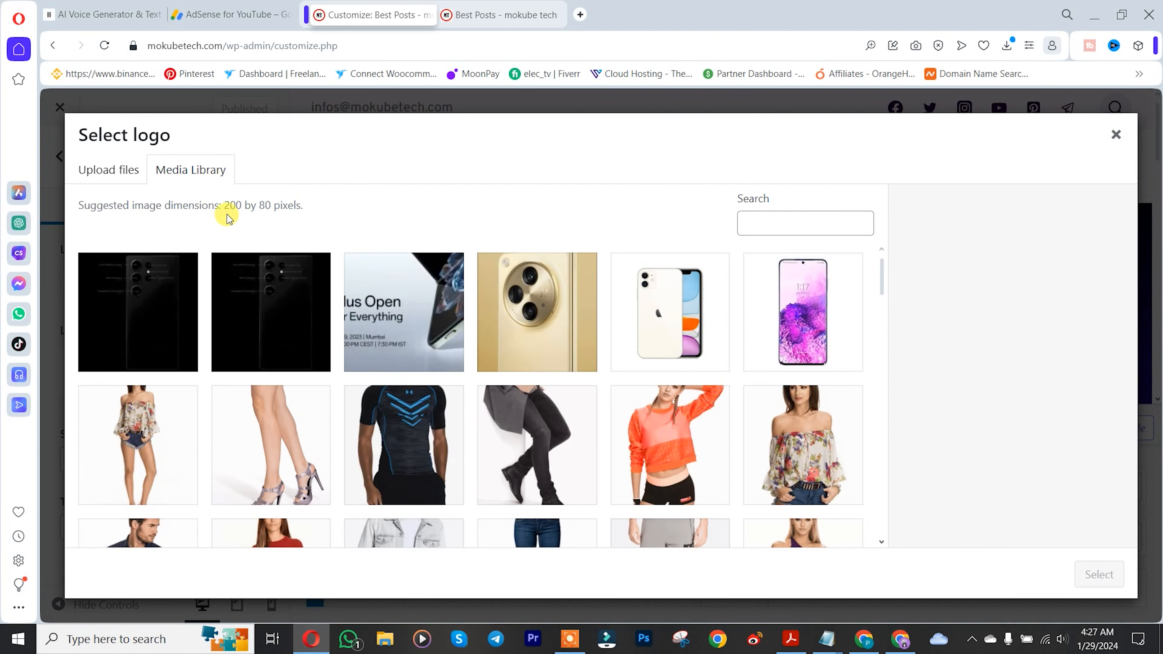
mouse_move(245, 217)
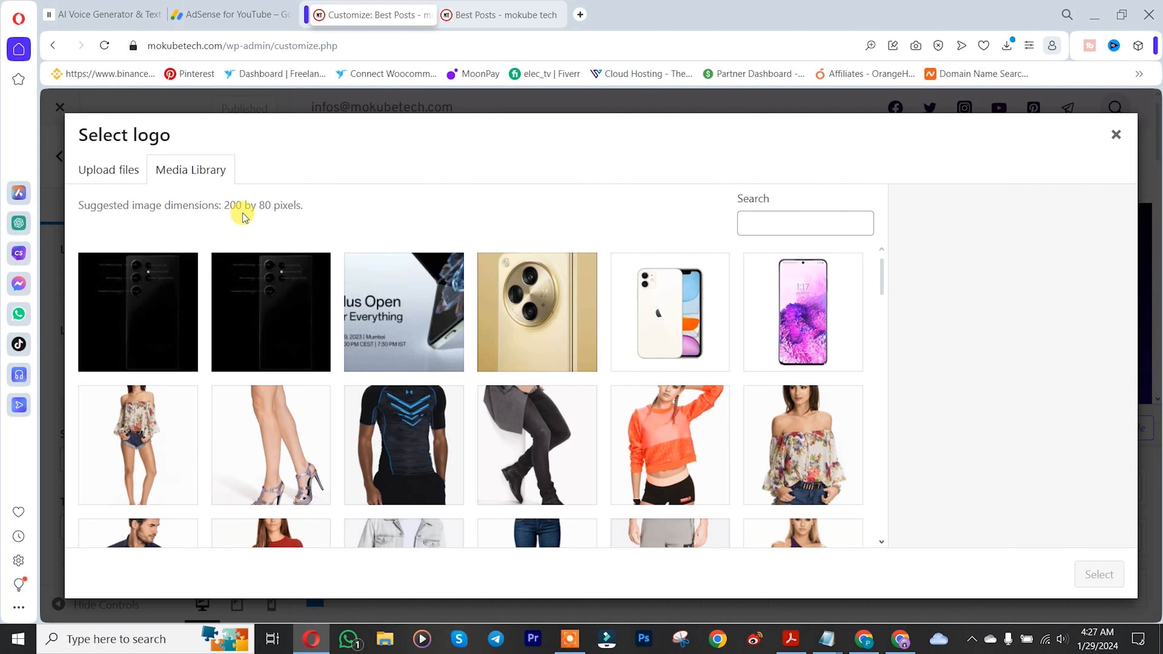
click(108, 169)
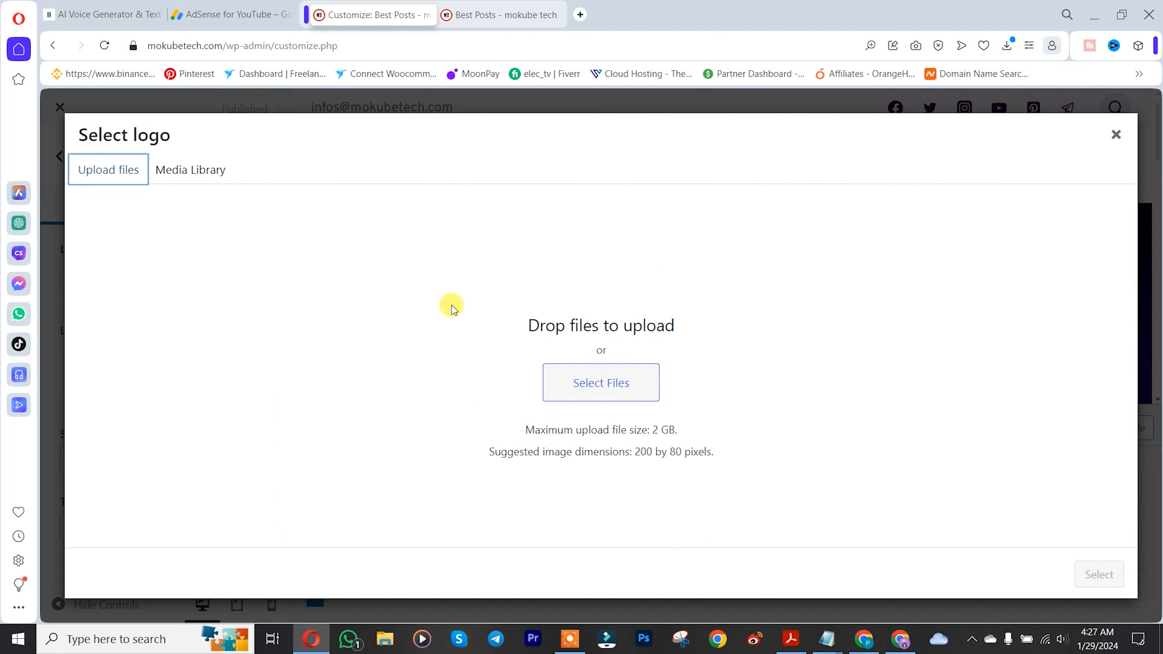
- Upload Artboard-1@2x-1 (2).webp from Downloads into the media library
click(601, 383)
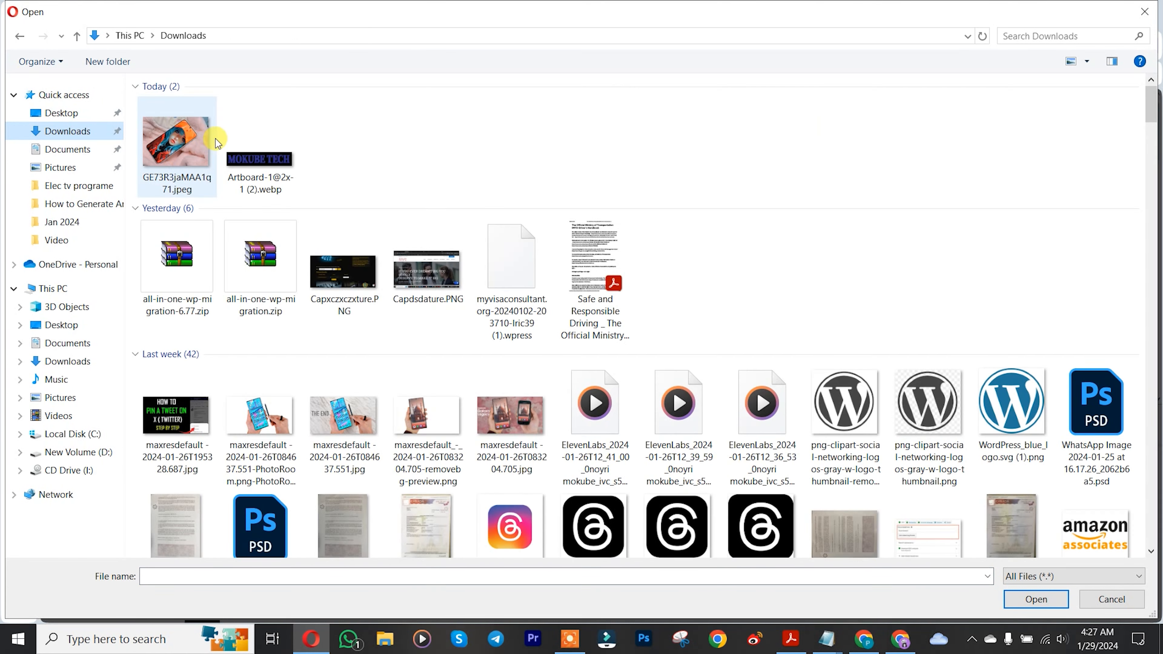
click(260, 141)
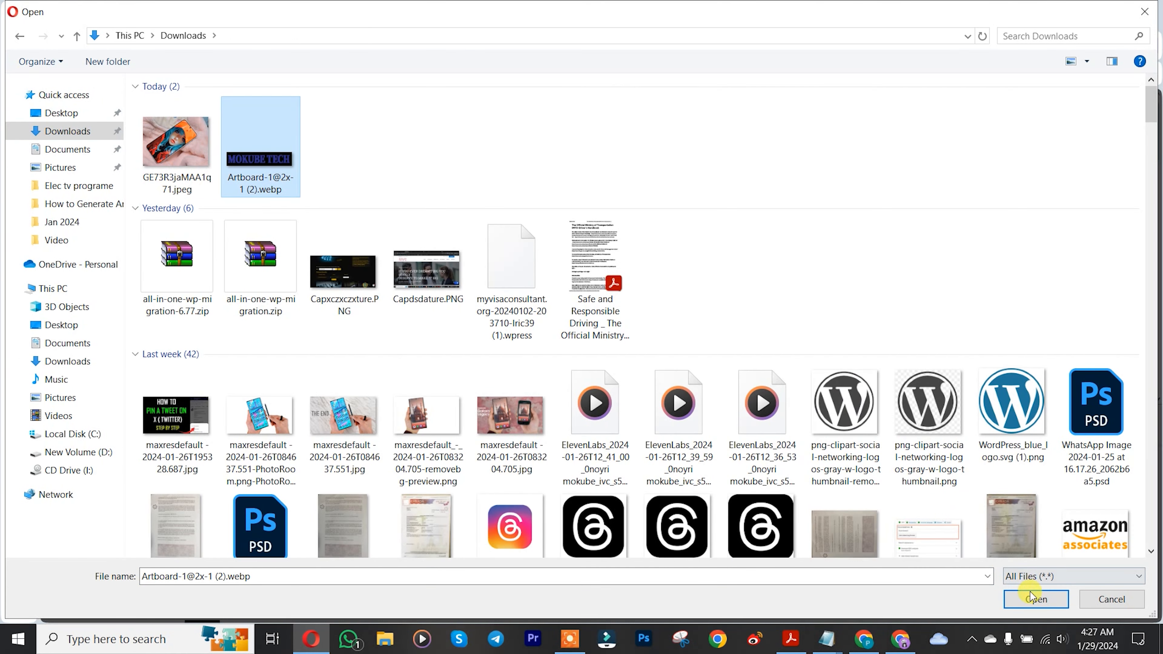
click(1035, 600)
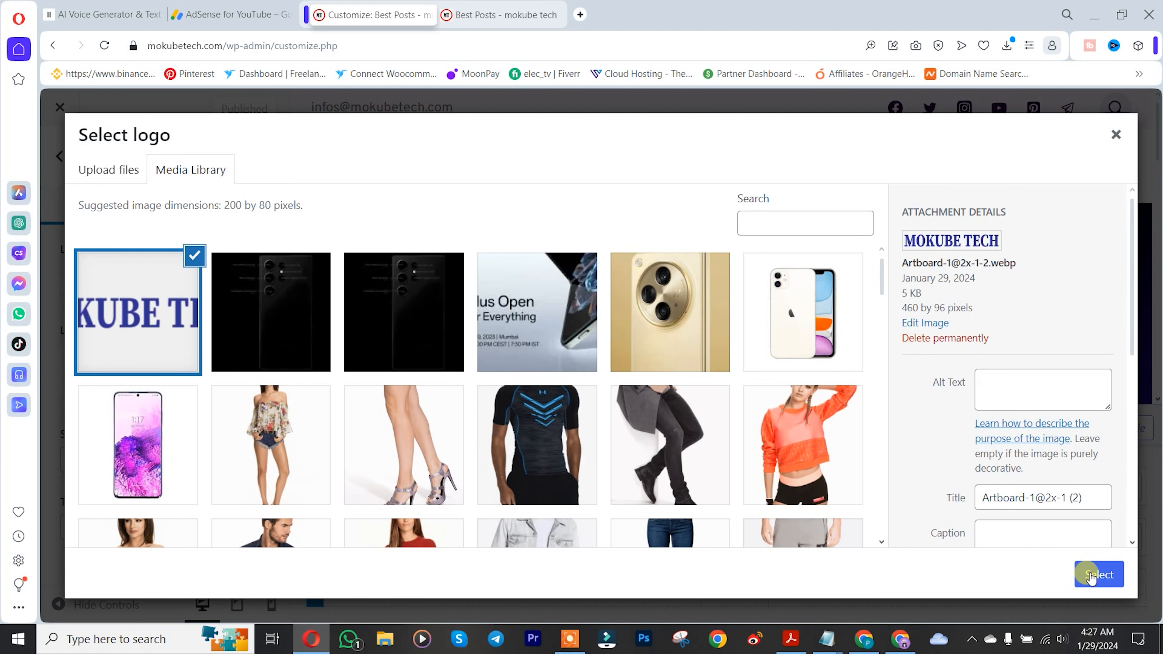
- Set the uploaded MOKUBE TECH image as the header logo without cropping
click(1099, 575)
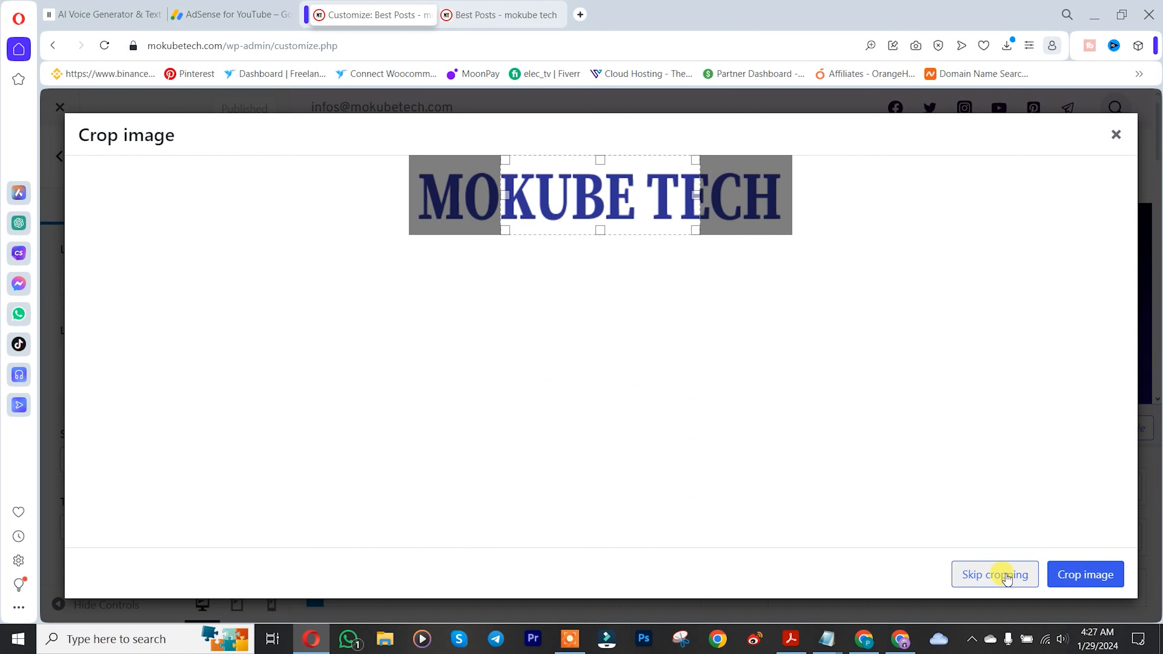
mouse_move(995, 574)
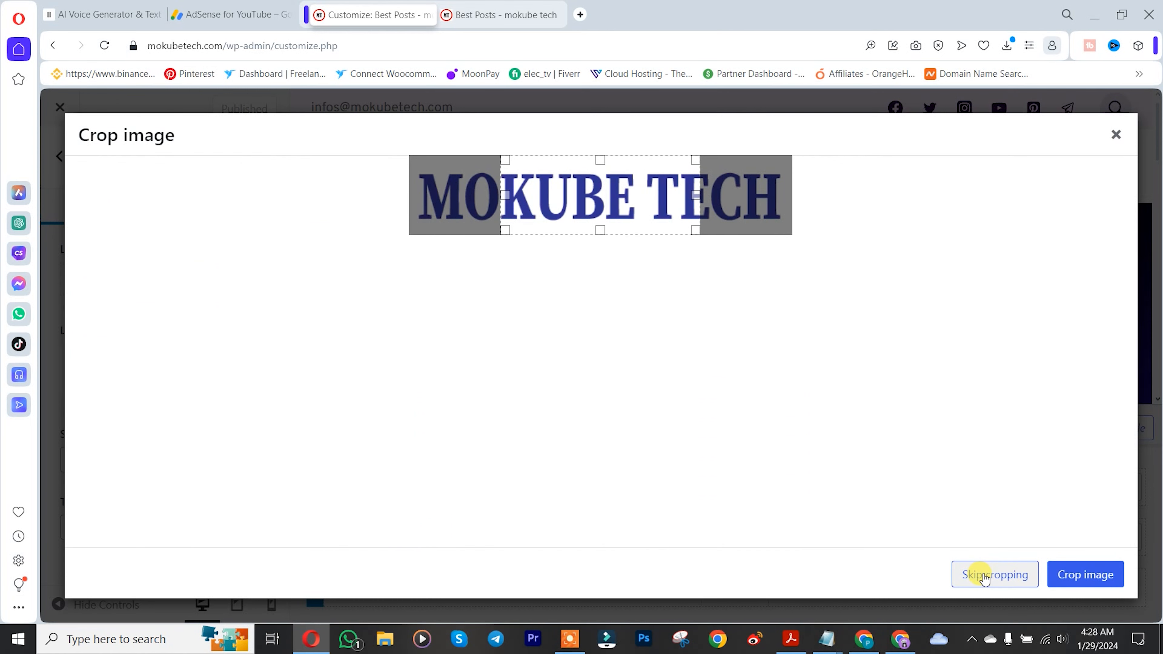
click(994, 574)
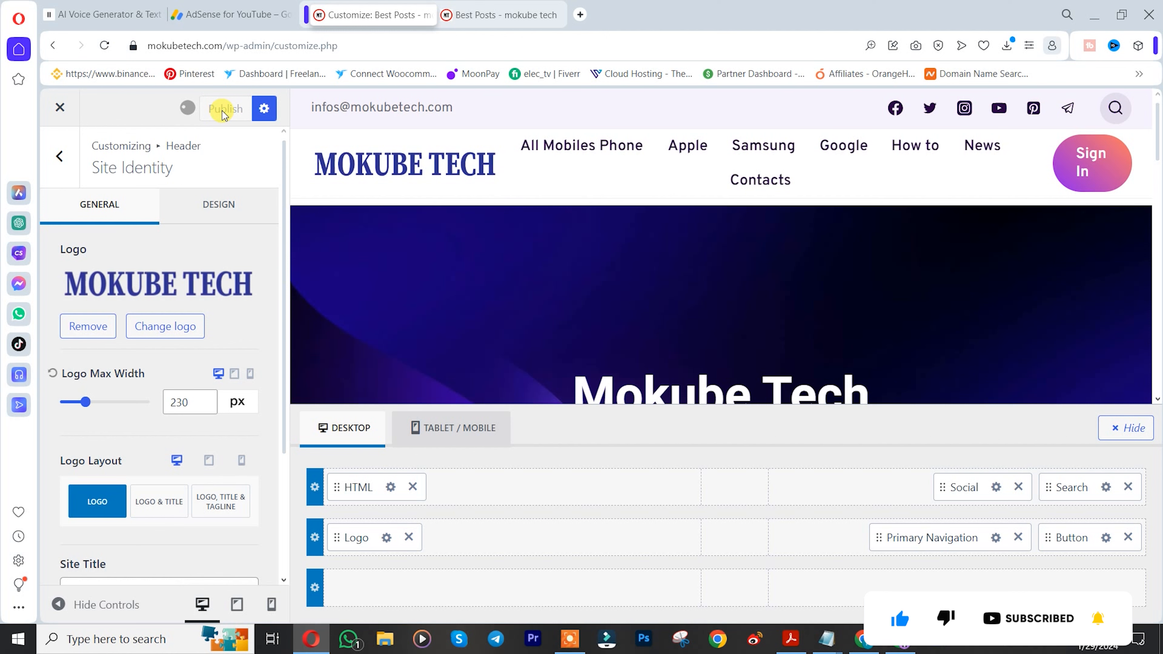
- Publish the Customizer changes so the live header shows the MOKUBE TECH logo
click(225, 109)
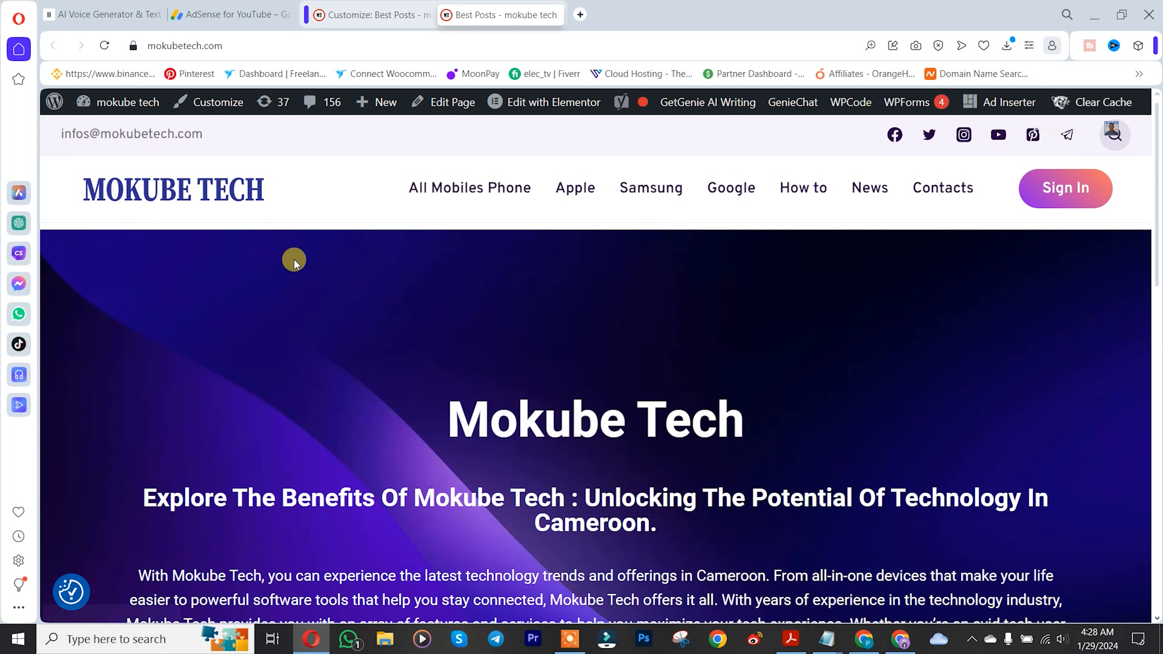
mouse_move(351, 267)
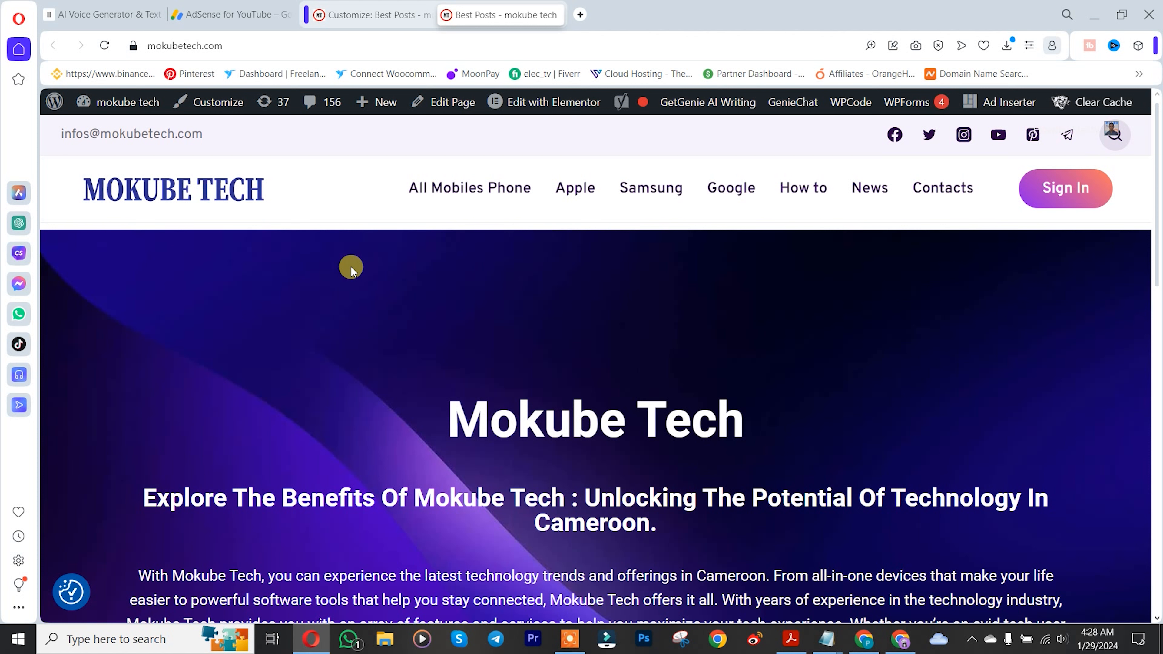